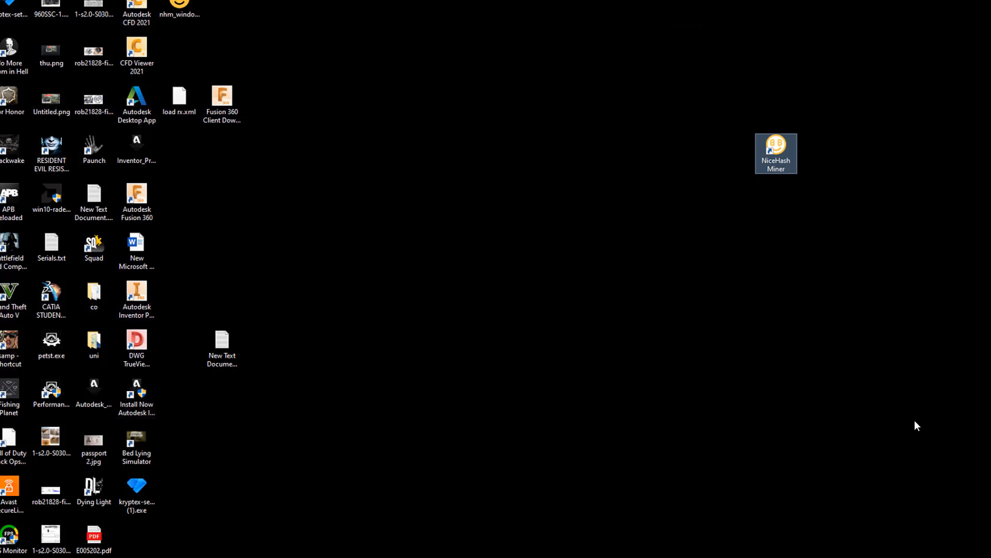
mouse_move(712, 167)
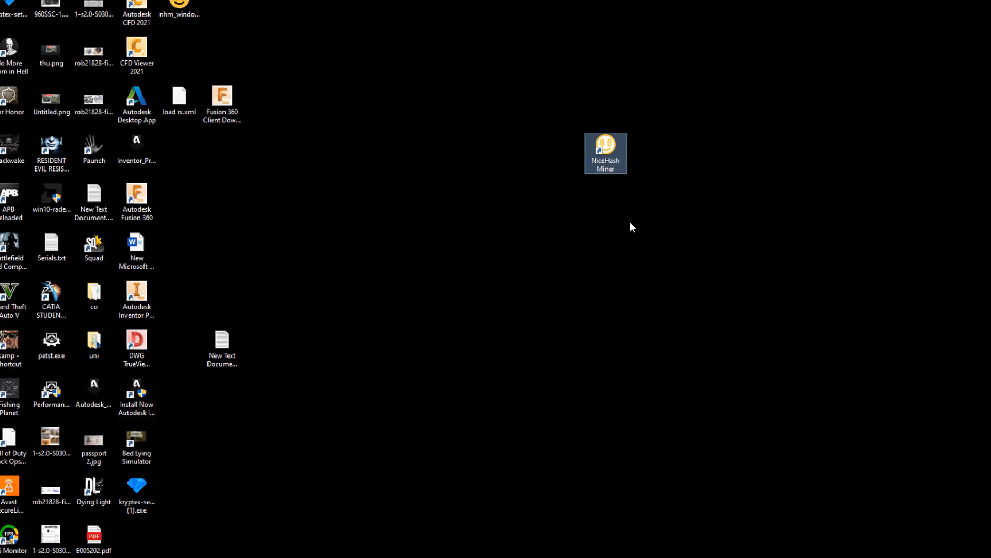
mouse_move(621, 183)
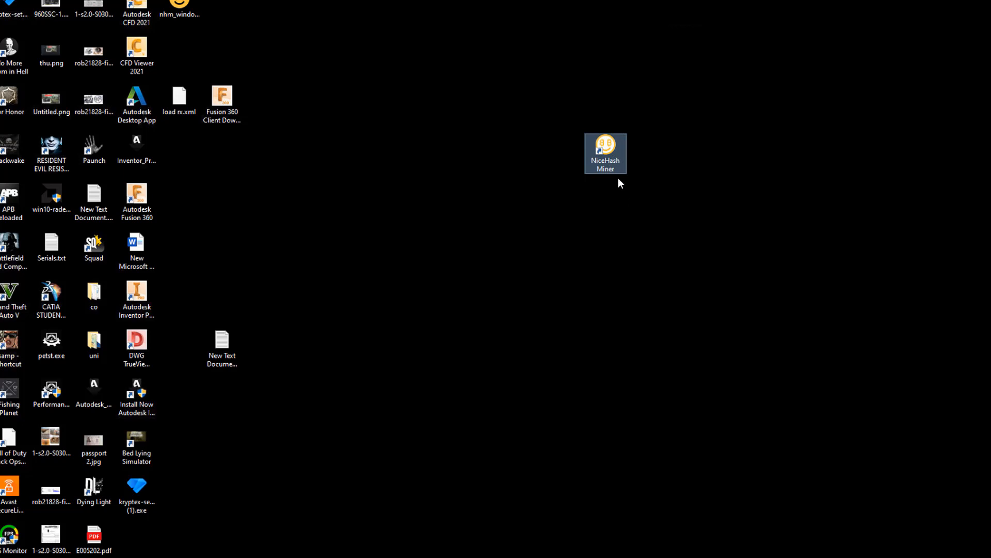
mouse_move(678, 227)
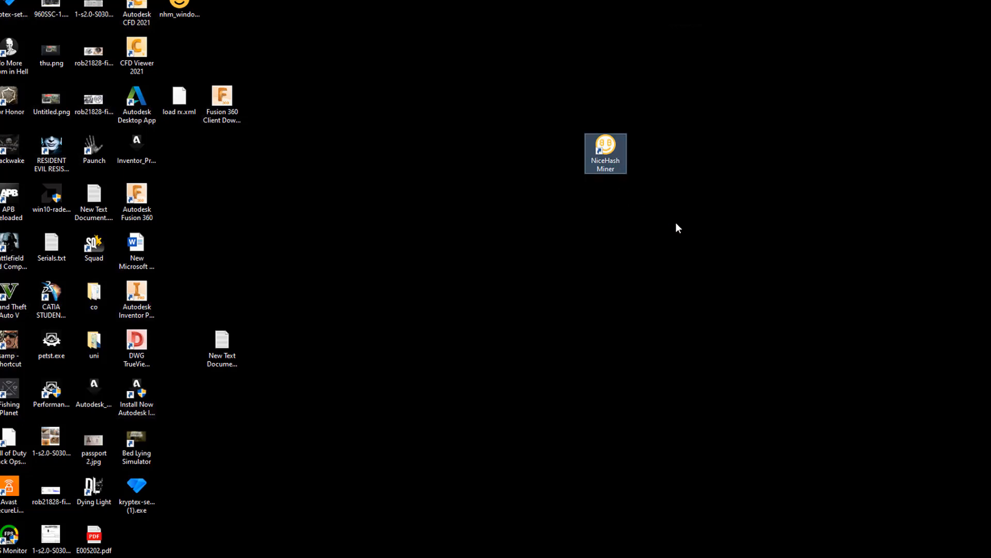
Launch NiceHash Miner from its desktop shortcut to reach the Dashboard for worker1.
double_click(604, 144)
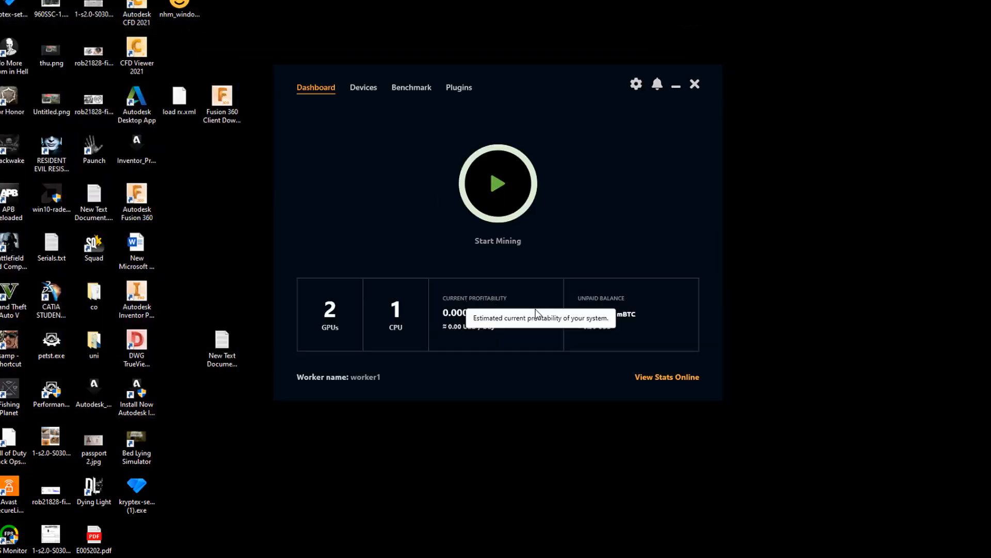
mouse_move(387, 68)
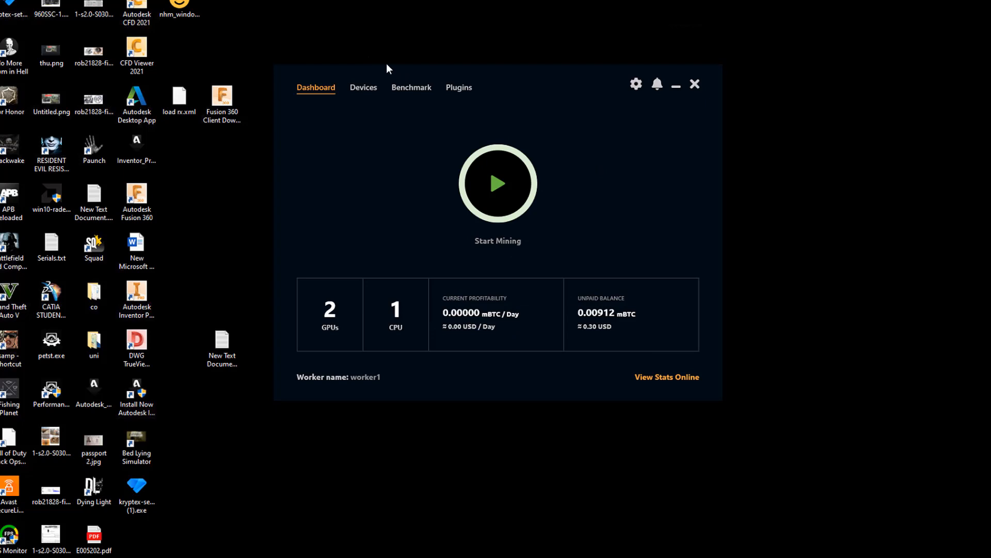
Review the Devices list and Start All so the Radeon RX 5500 XT begins mining Ethash.
click(363, 87)
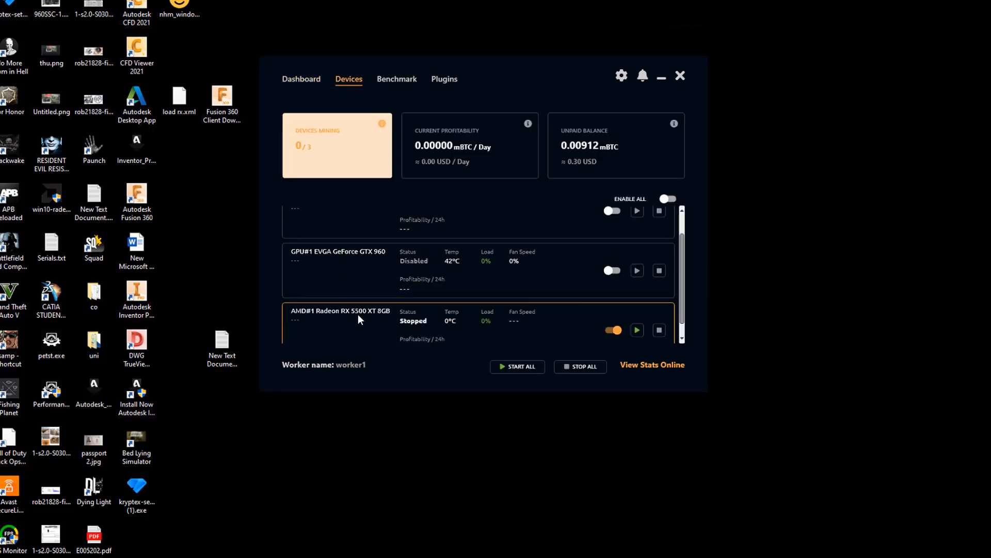
mouse_move(411, 327)
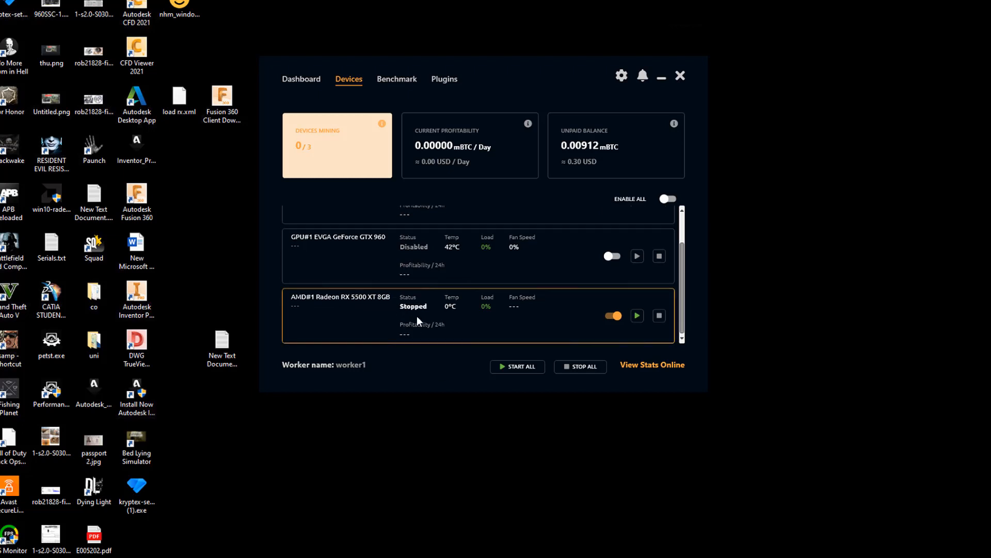
mouse_move(436, 323)
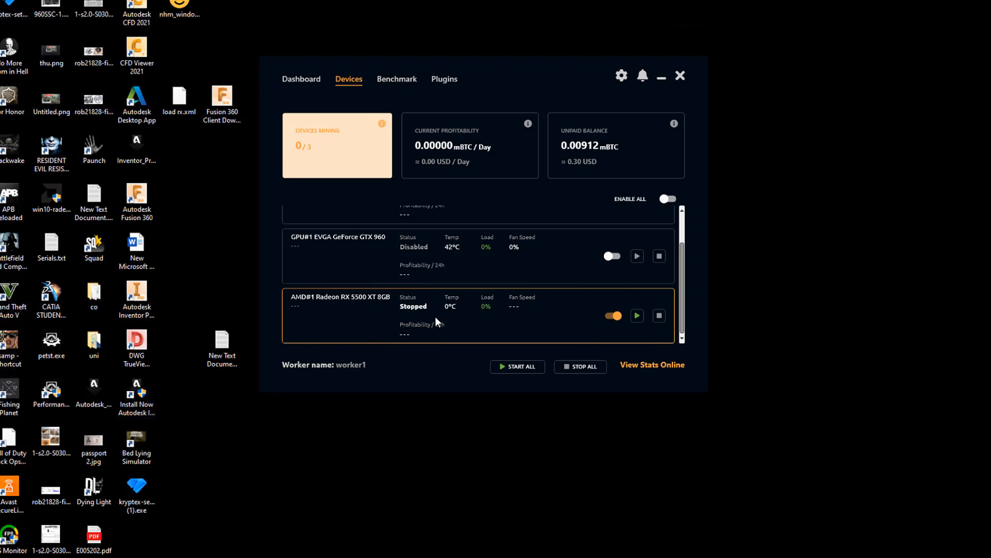
scroll(up, 3)
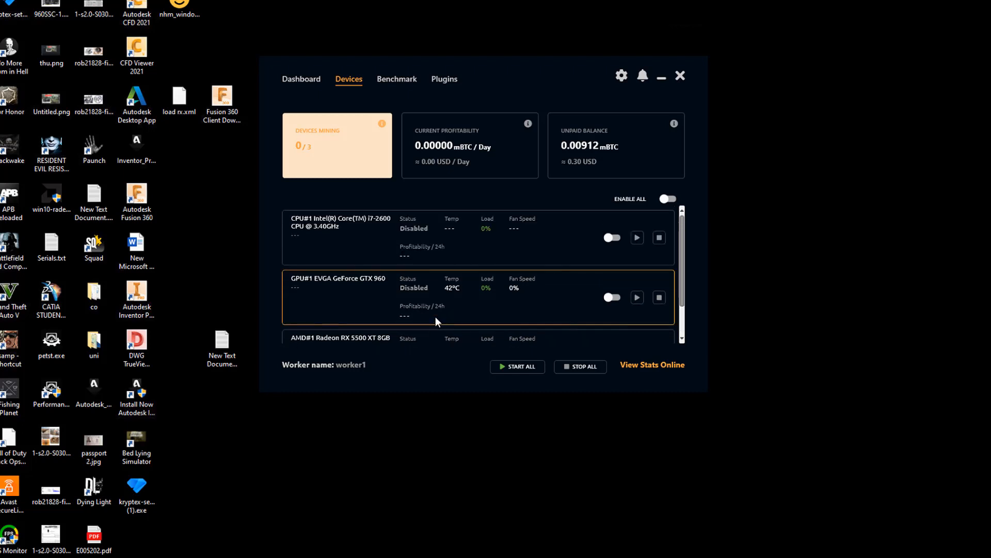
mouse_move(352, 286)
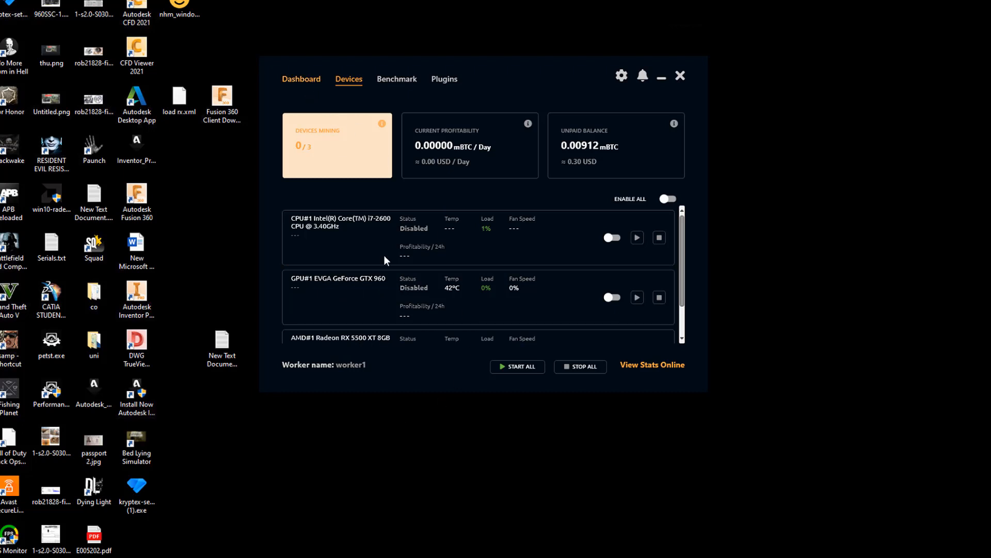
click(301, 80)
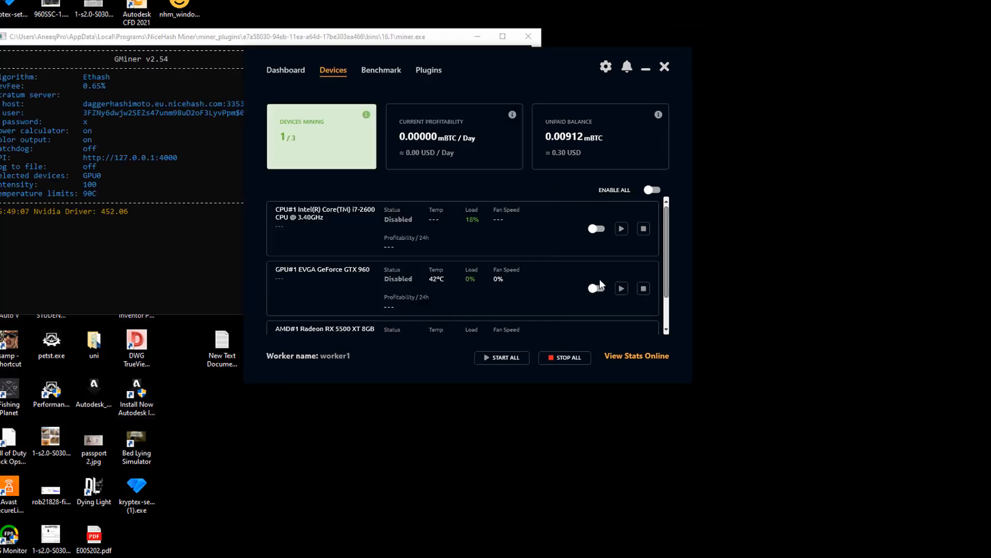
Enable the GeForce GTX 960 and start it mining; it ends in Error while the RX 5500 XT mines.
click(651, 190)
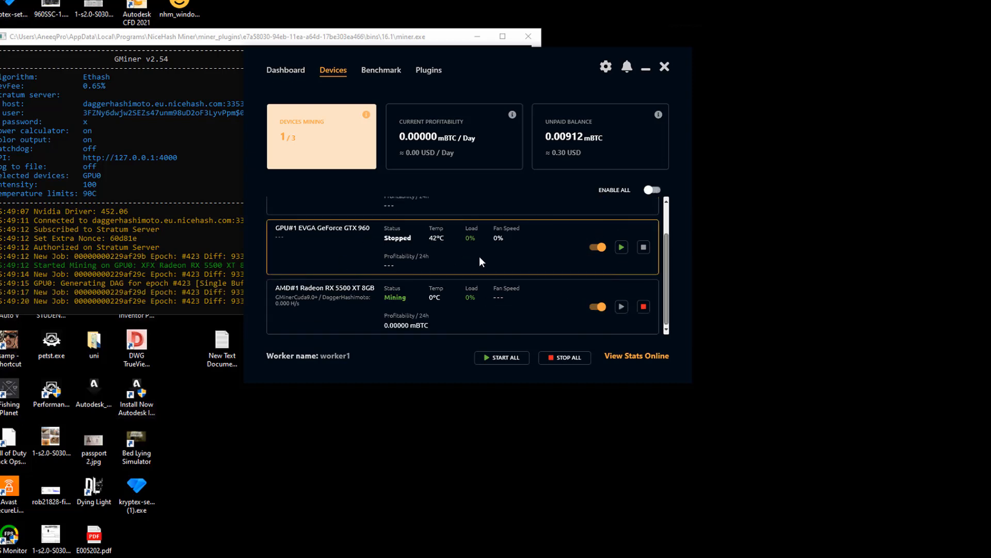
mouse_move(355, 241)
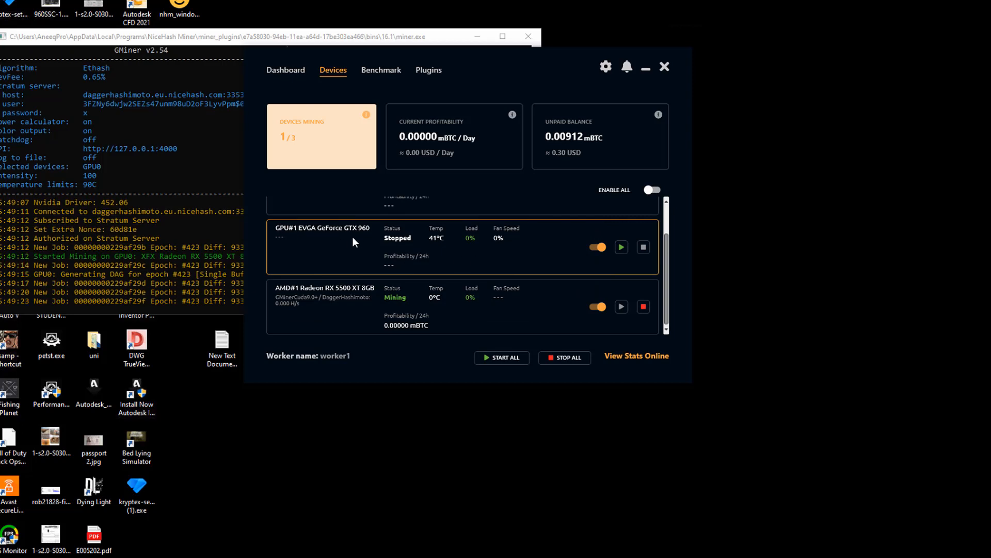
mouse_move(334, 301)
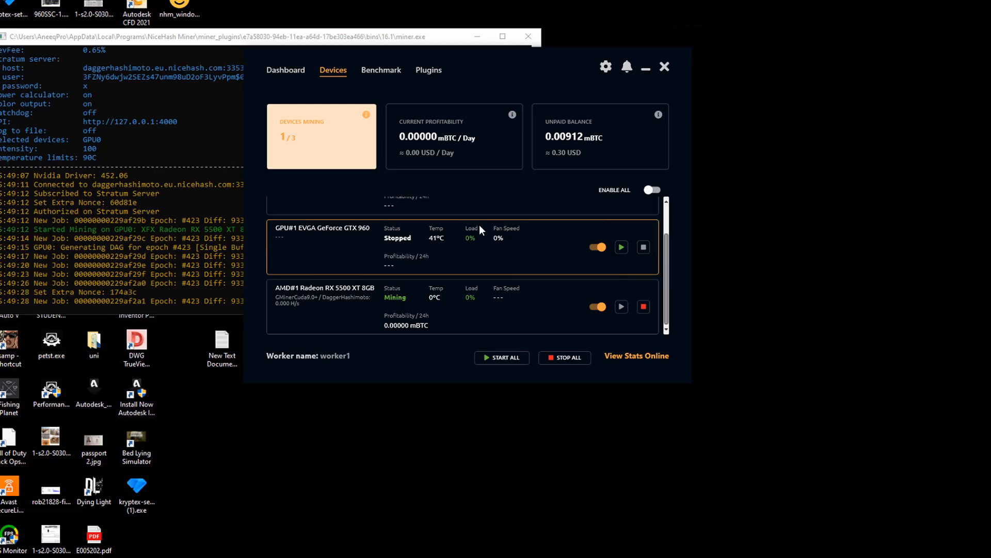
scroll(down, 3)
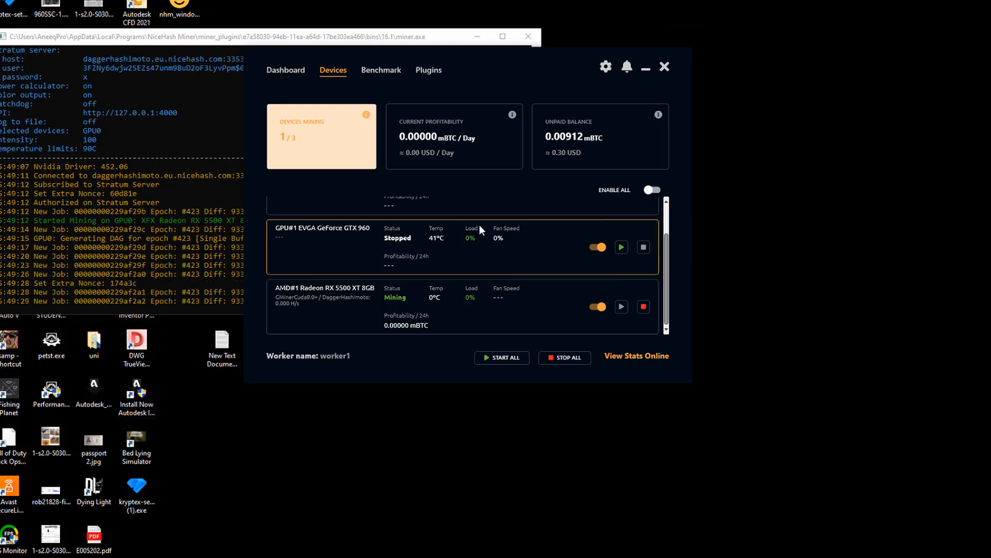
click(621, 247)
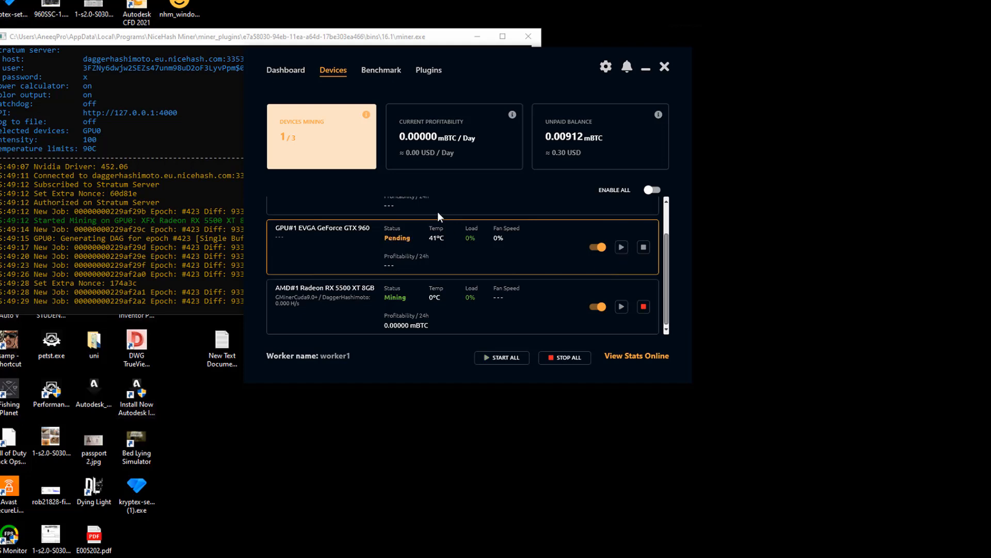
click(620, 246)
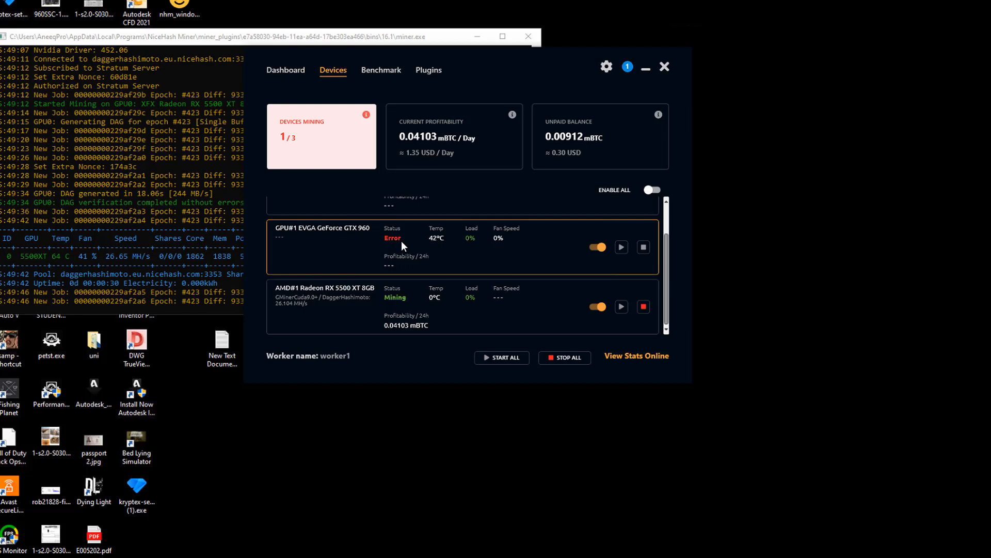
mouse_move(361, 243)
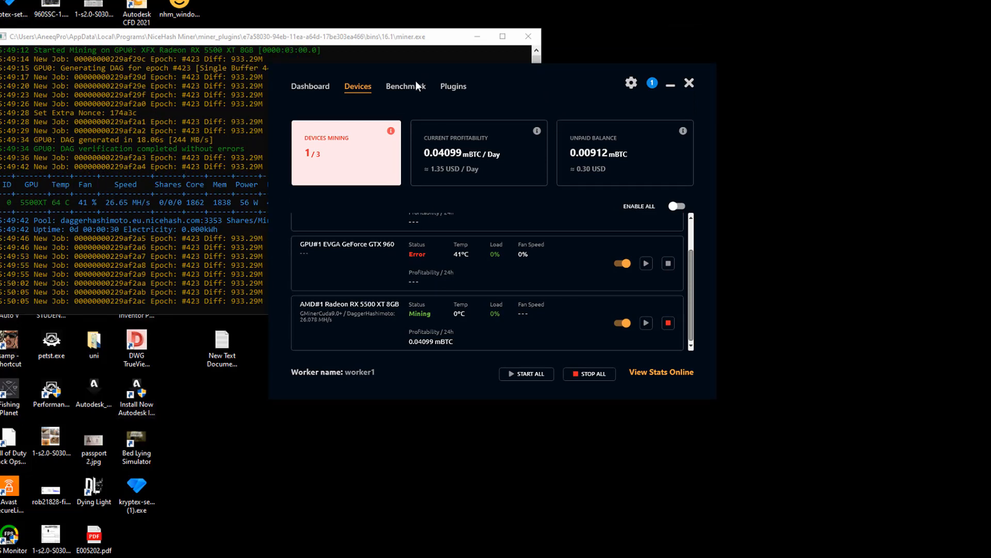
Browse the Plugins list, expanding supported devices for NanoMiner and NBMiner.
click(454, 86)
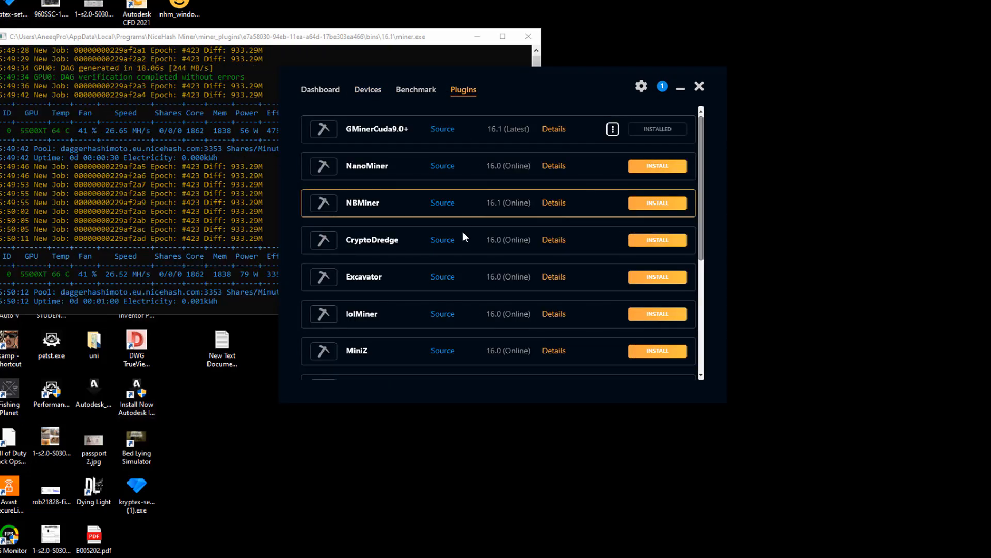
mouse_move(559, 171)
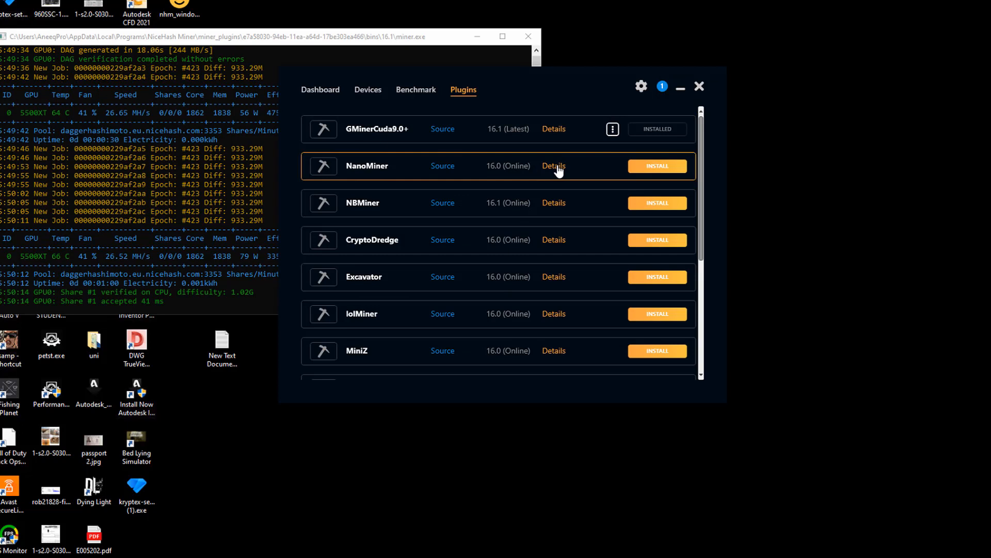
click(554, 165)
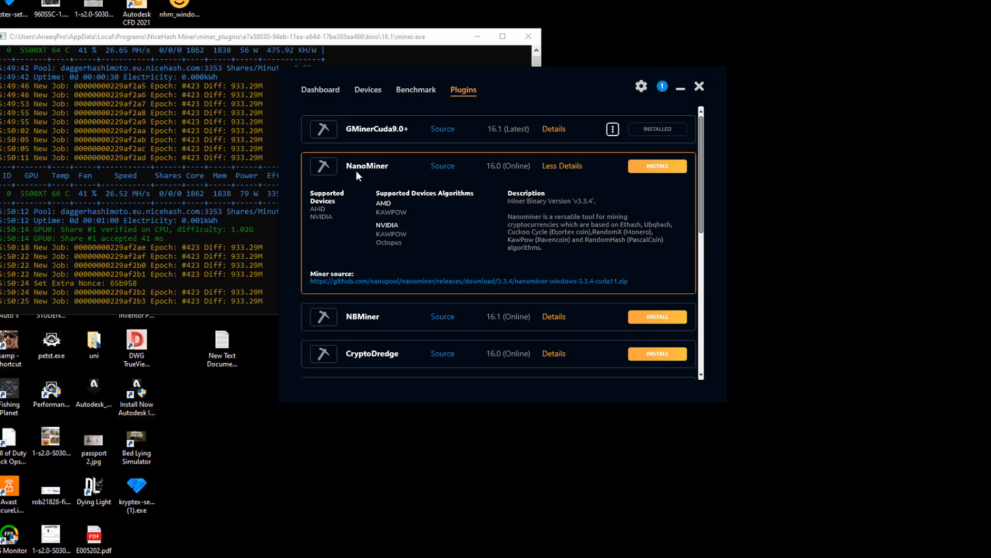
mouse_move(402, 217)
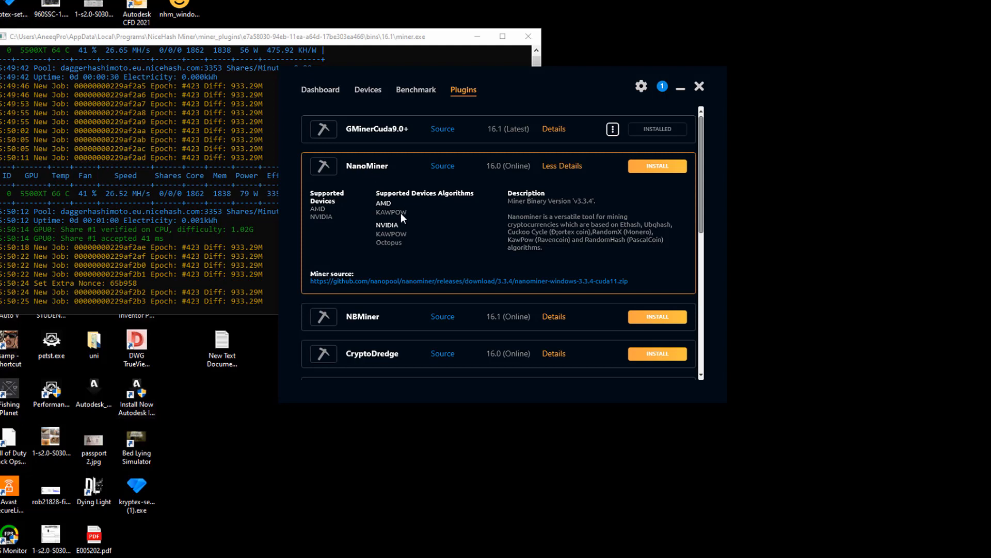
mouse_move(392, 242)
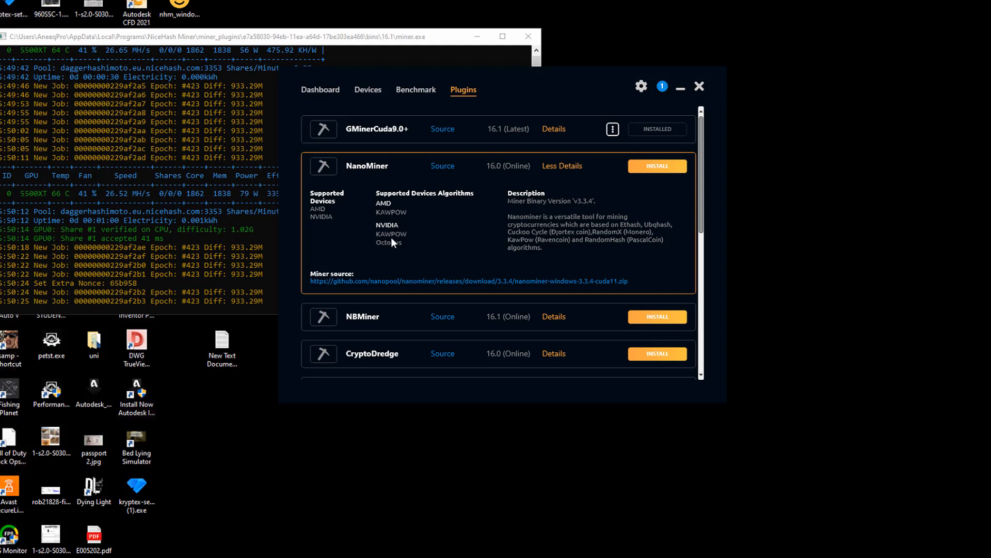
mouse_move(441, 193)
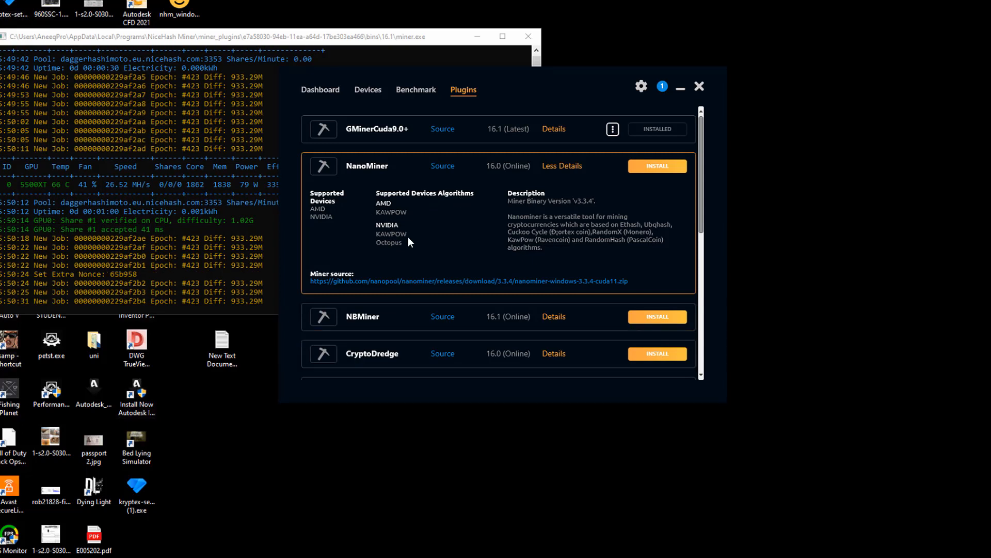
mouse_move(416, 241)
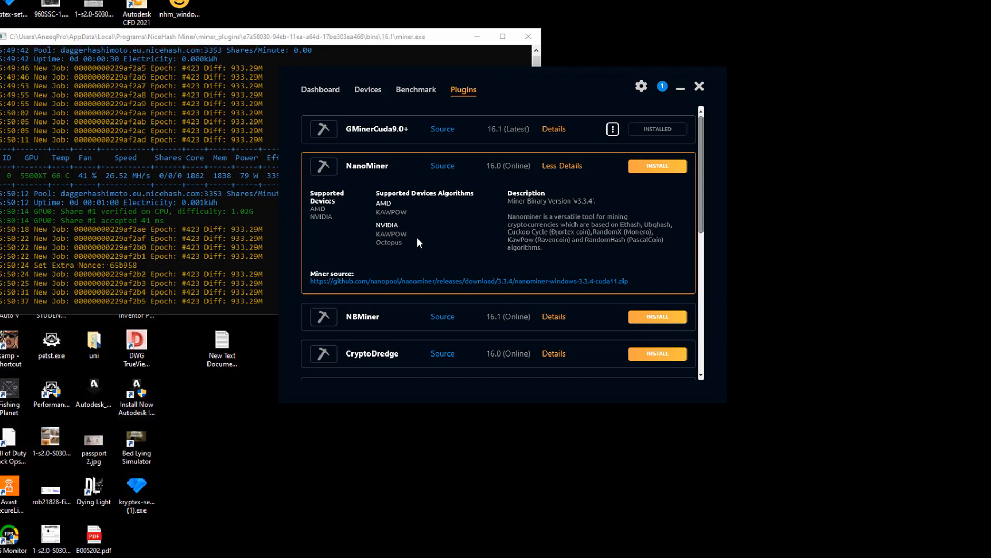
mouse_move(443, 326)
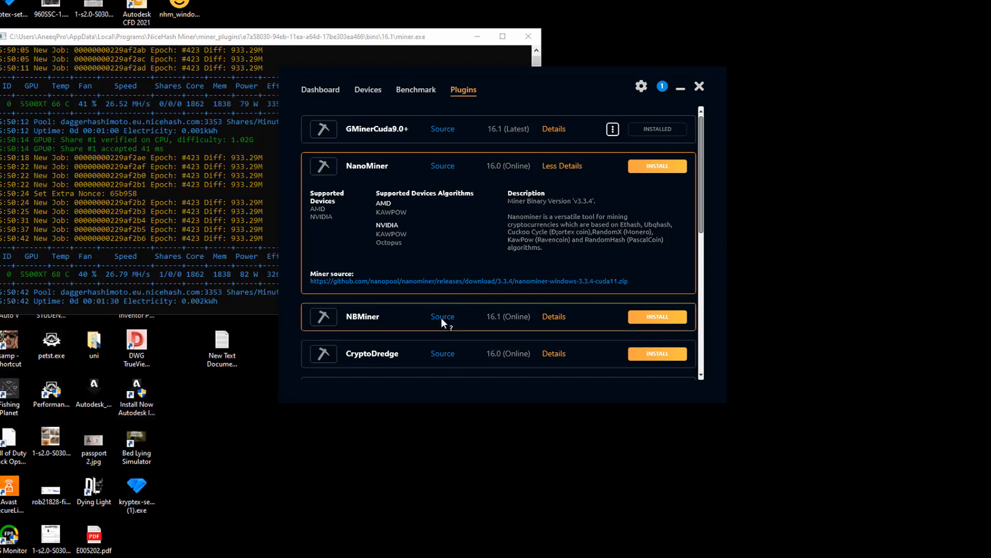
click(554, 317)
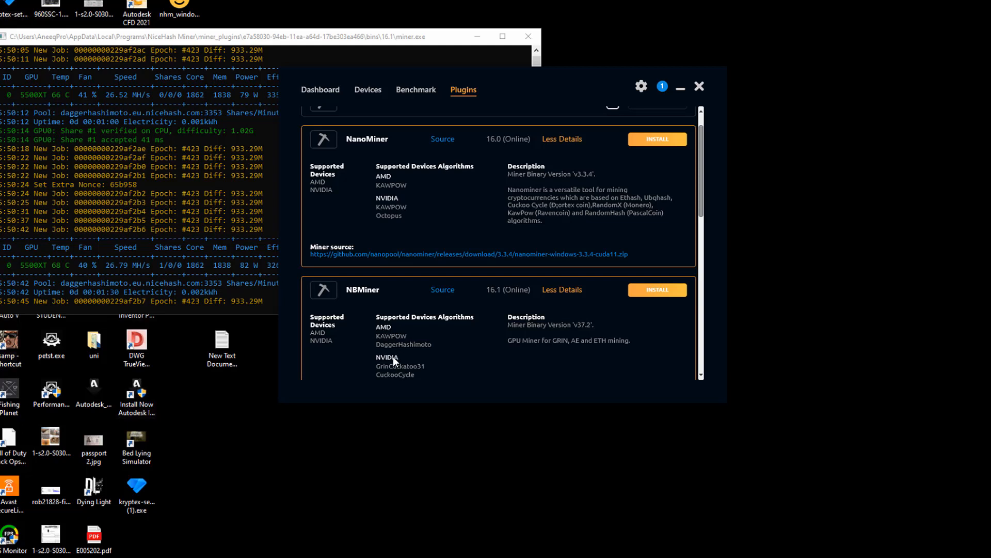
mouse_move(443, 354)
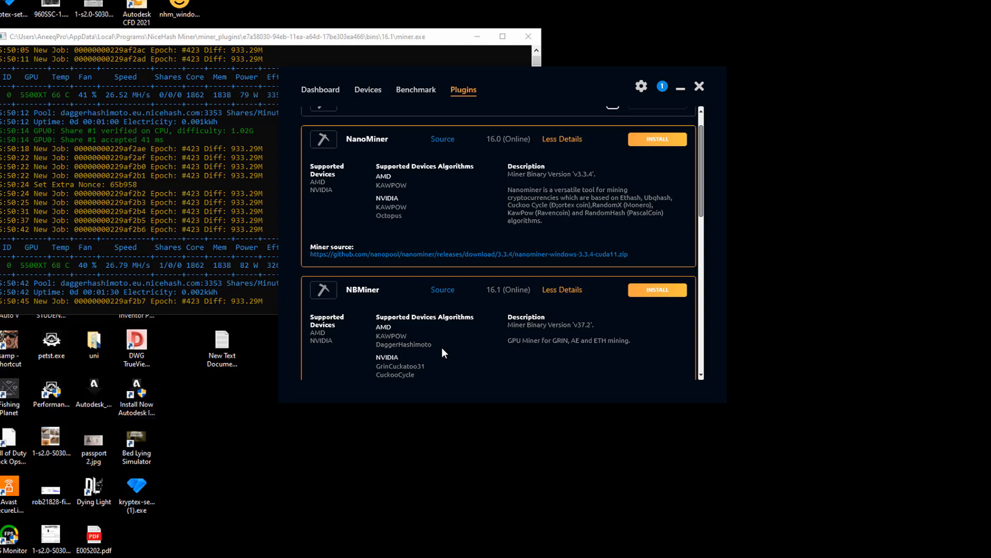
scroll(down, 3)
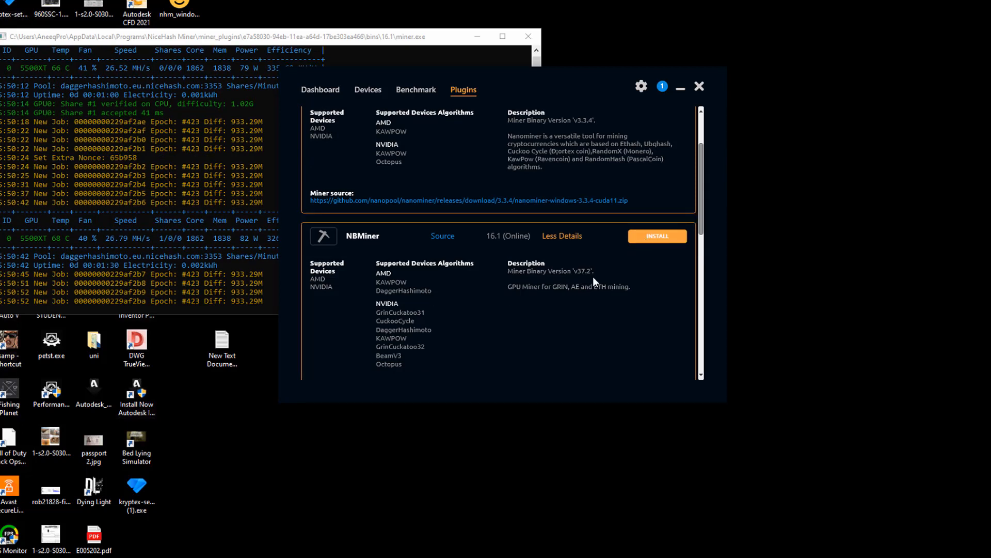
scroll(down, 3)
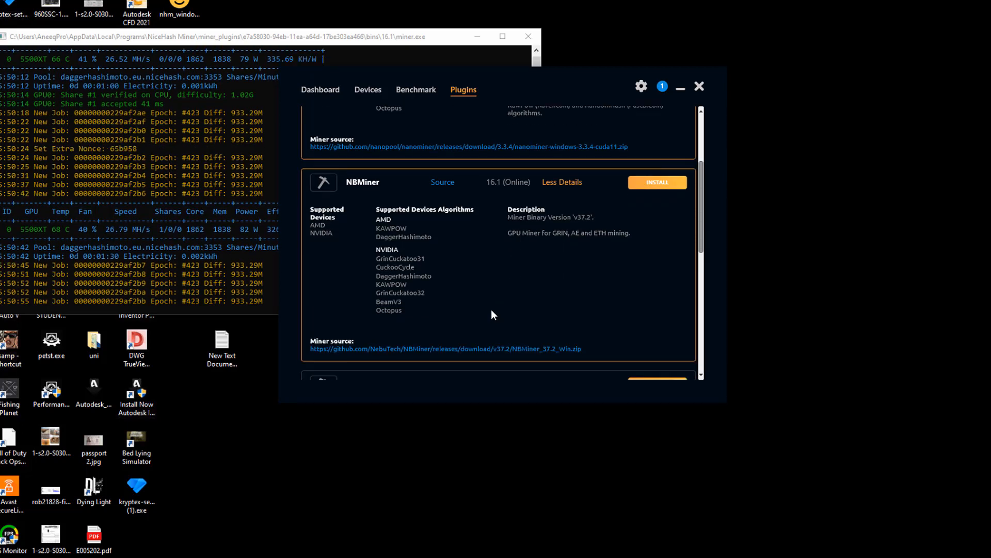
scroll(down, 3)
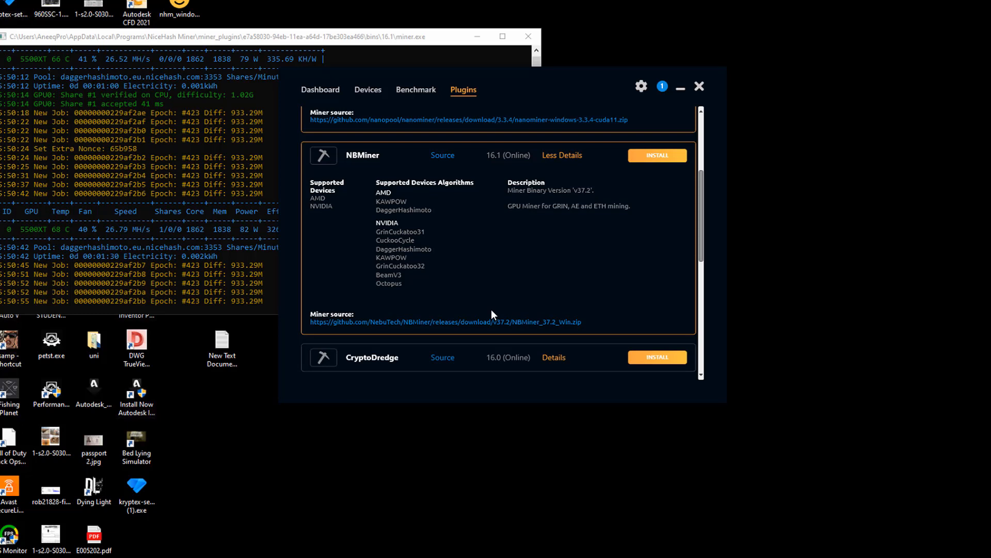
scroll(down, 3)
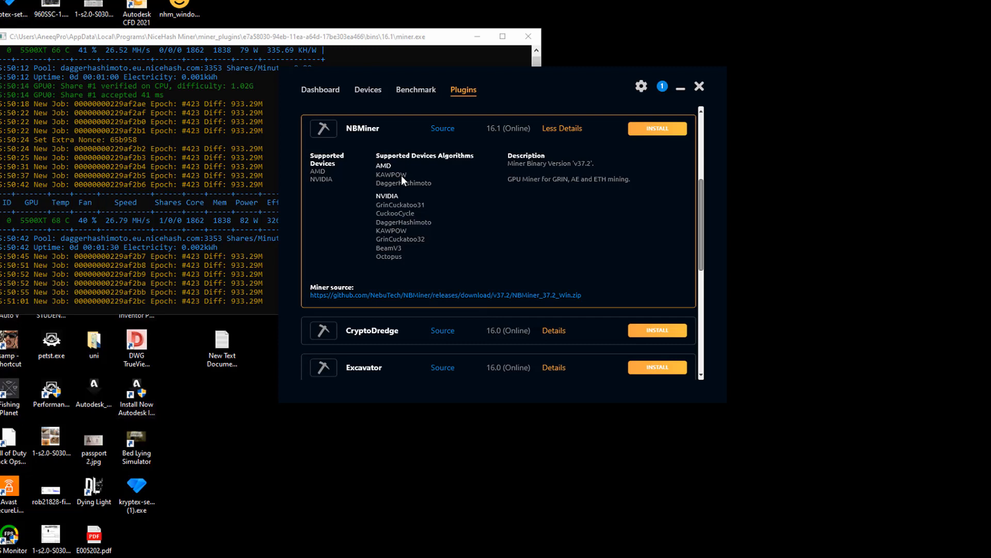
mouse_move(399, 188)
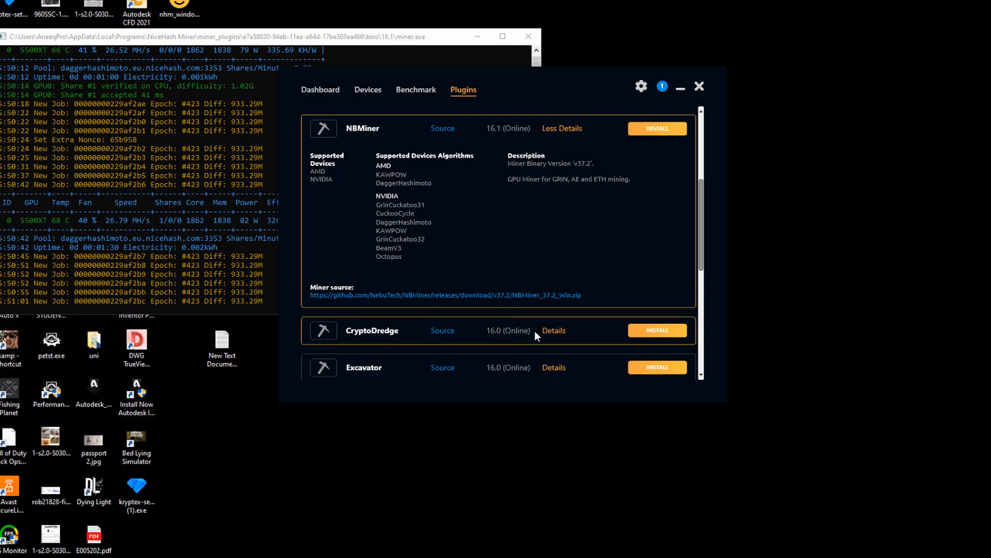
Expand details for CryptoDredge, Excavator, lolMiner and MiniZ, collapsing Excavator and NBMiner.
click(552, 331)
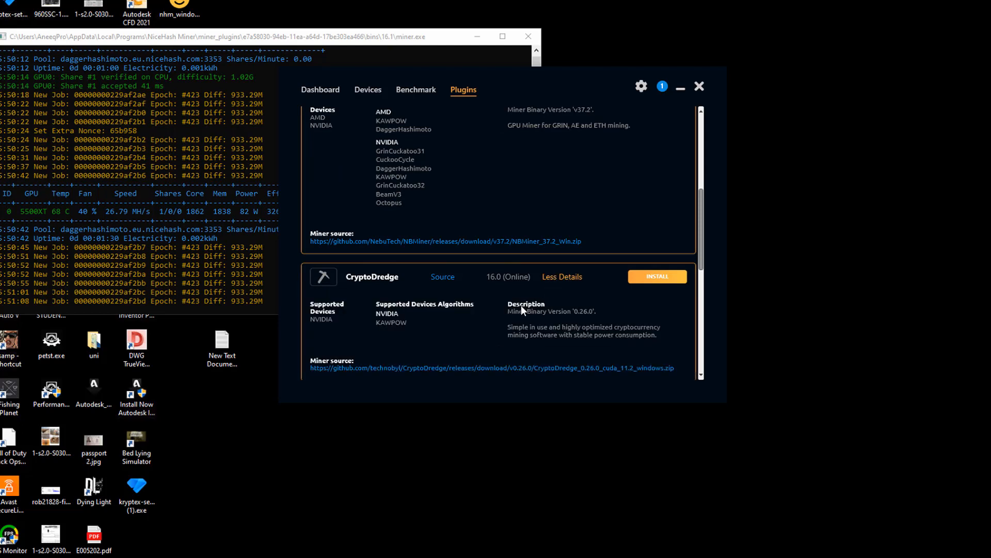
scroll(down, 3)
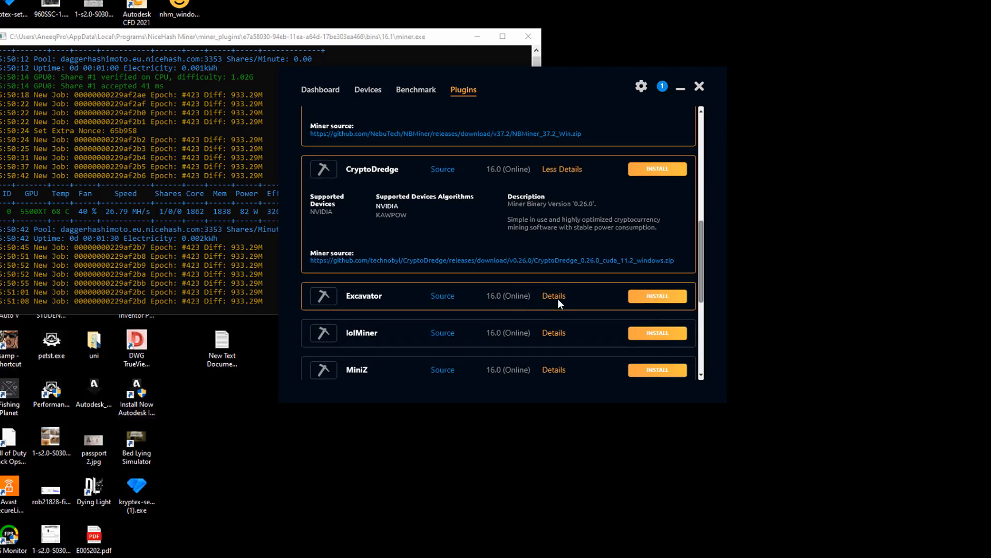
click(553, 297)
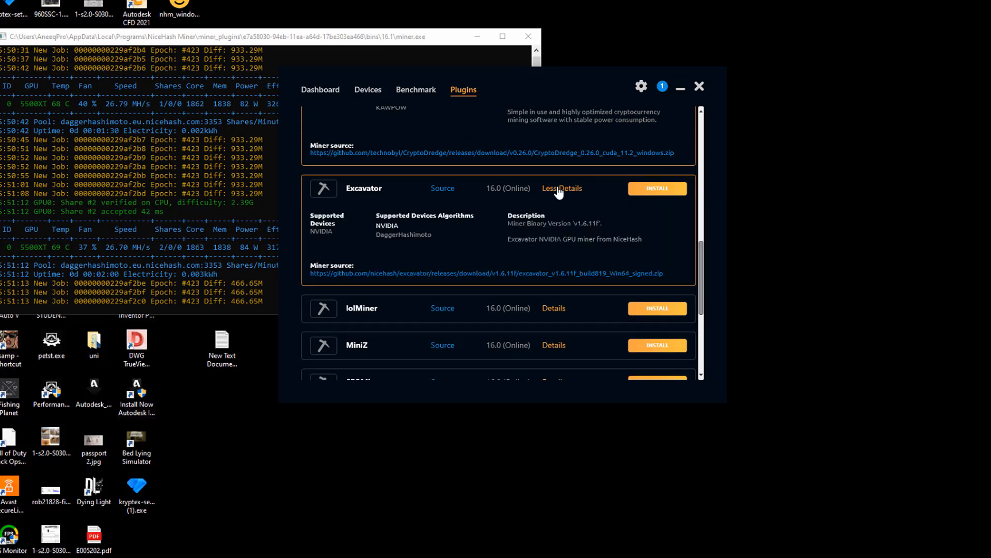
click(562, 188)
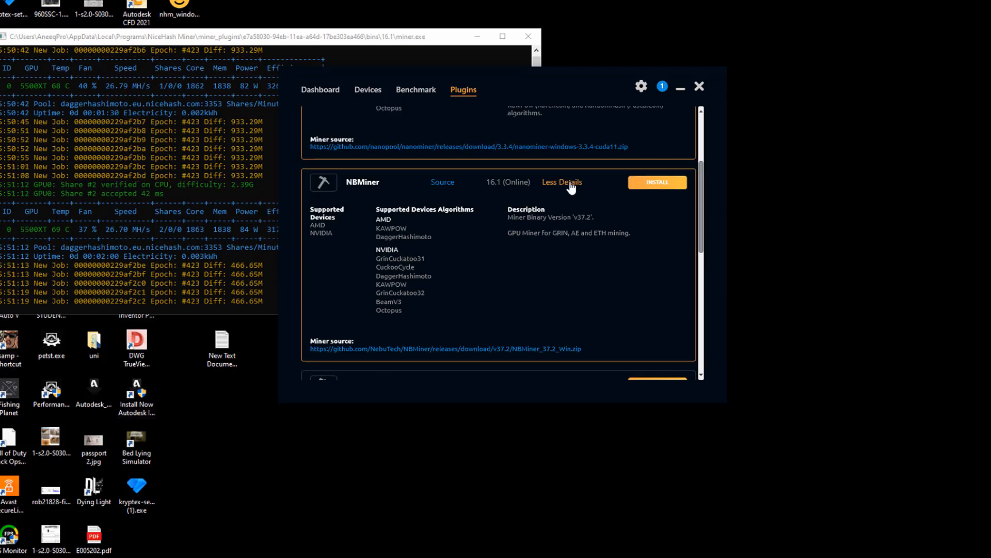
click(562, 181)
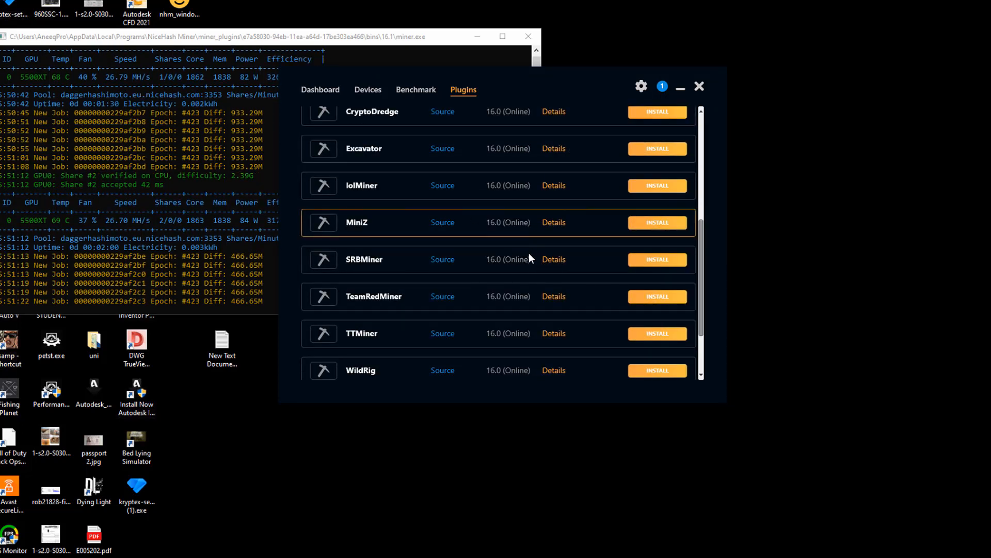
scroll(down, 3)
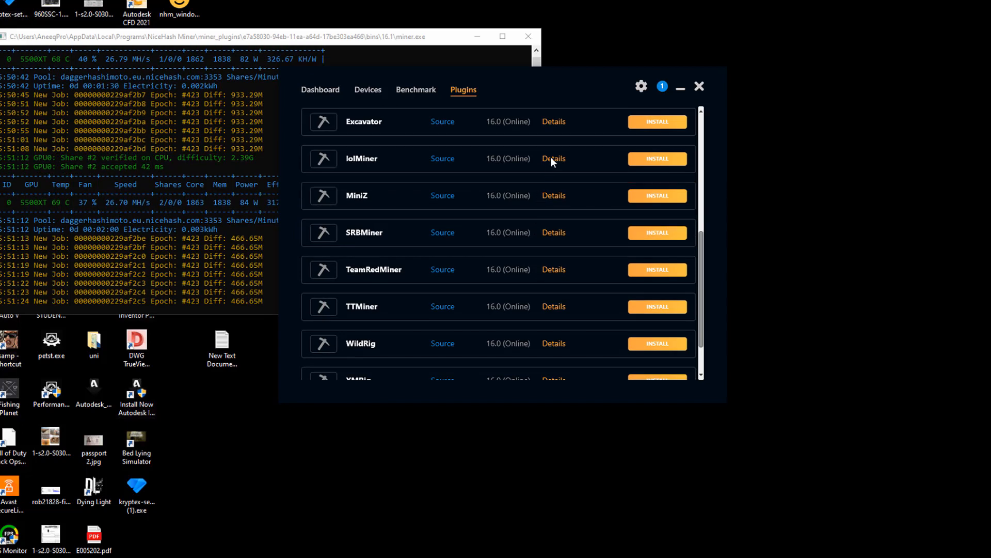
click(554, 158)
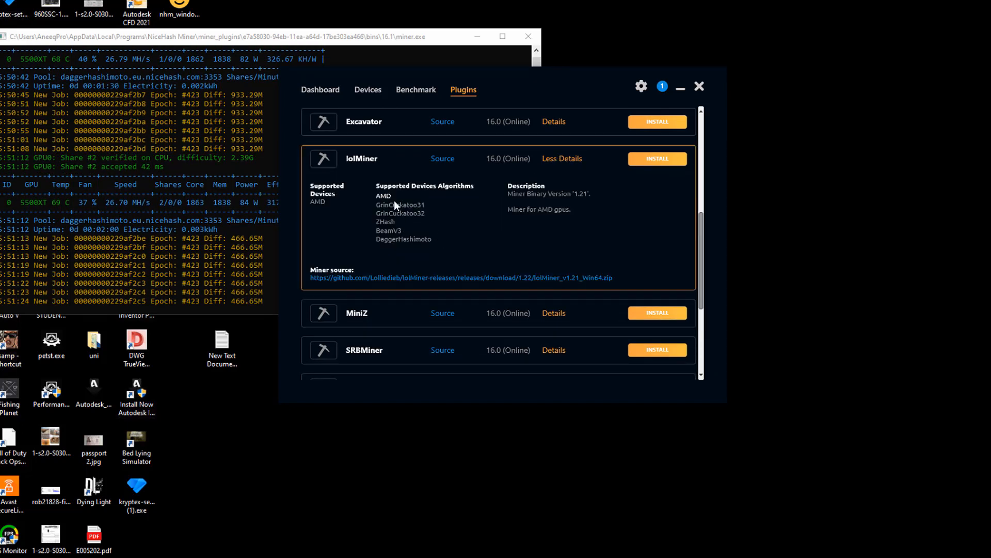
click(552, 313)
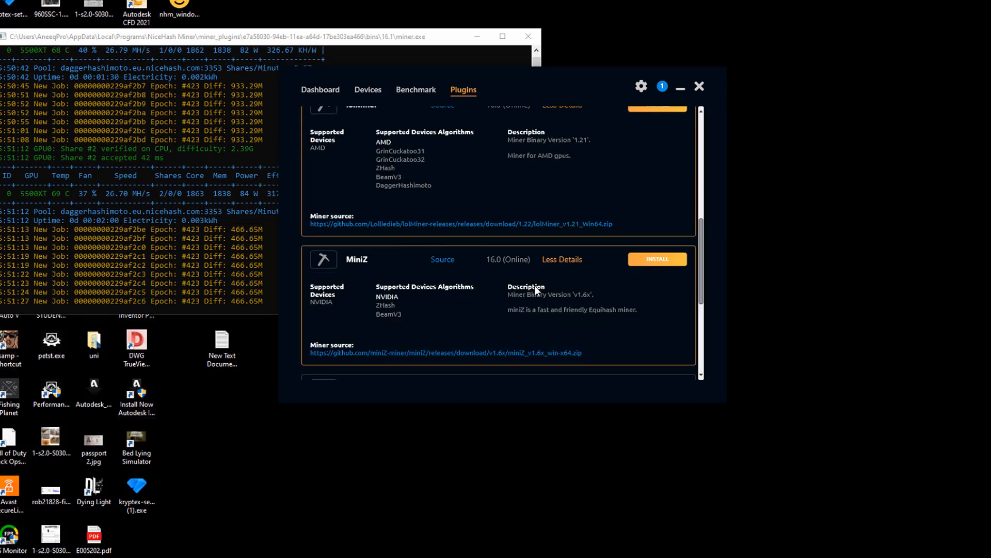
scroll(down, 3)
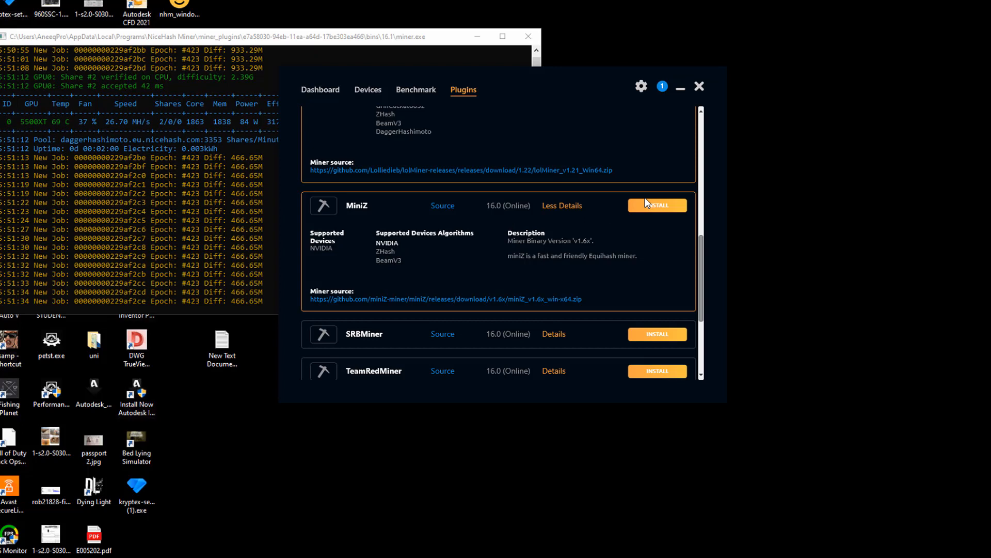
Install the MiniZ plugin, accepting the third-party software disclaimer.
click(657, 204)
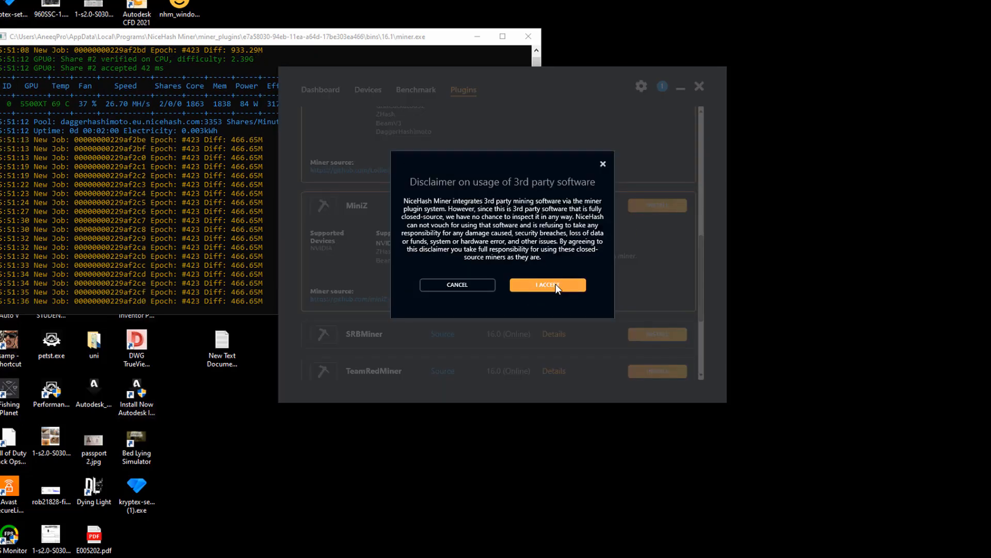
click(547, 285)
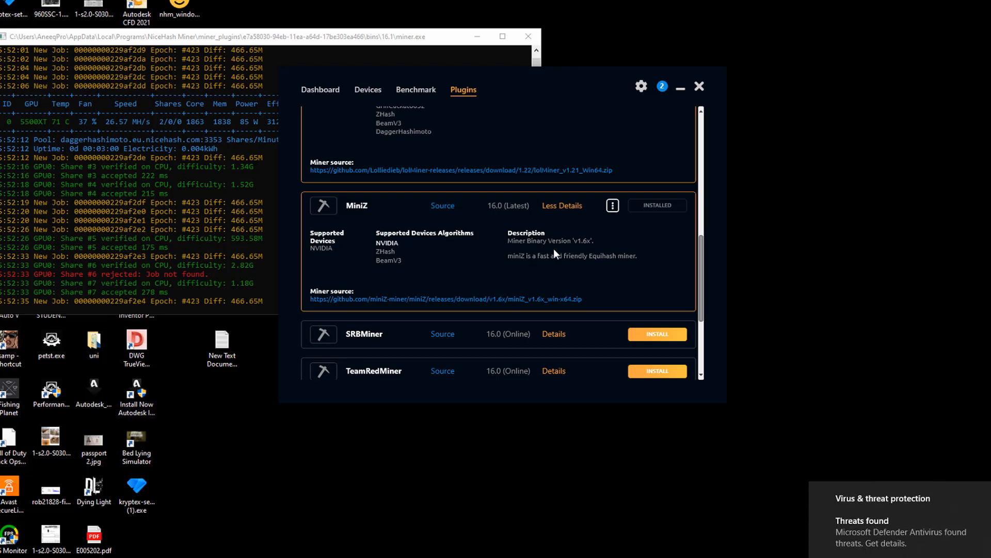
mouse_move(396, 257)
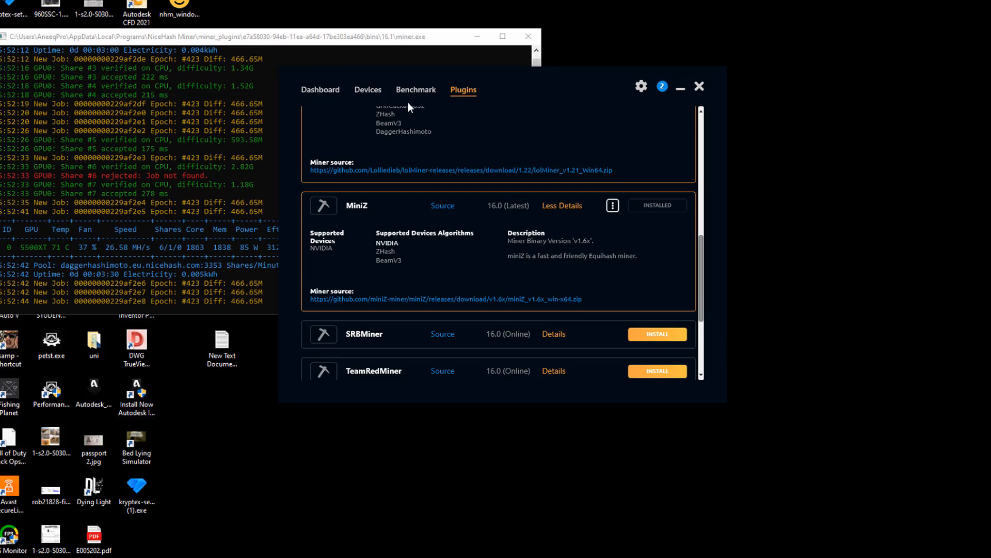
View the Benchmark overview where the GTX 960 now shows Mining via MiniZ.
click(416, 89)
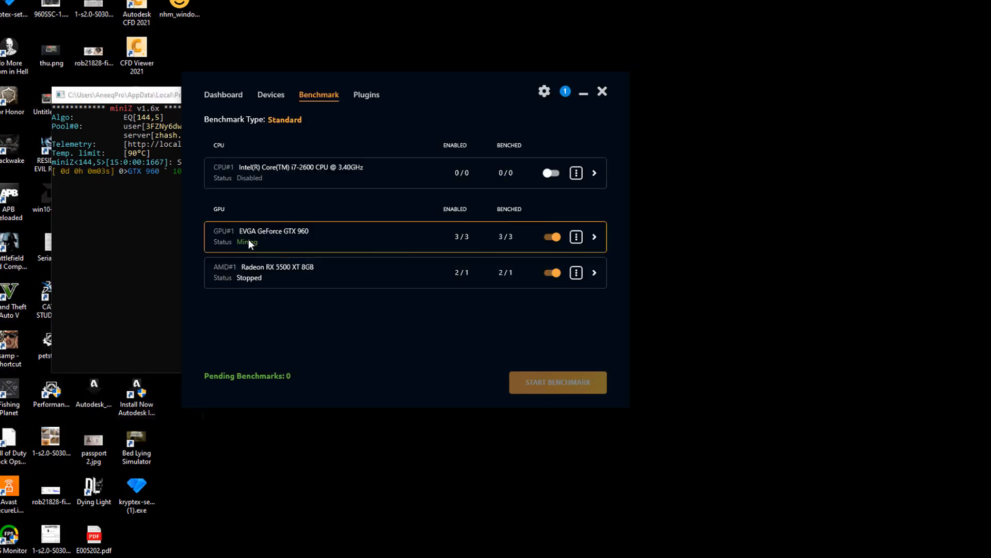
mouse_move(233, 252)
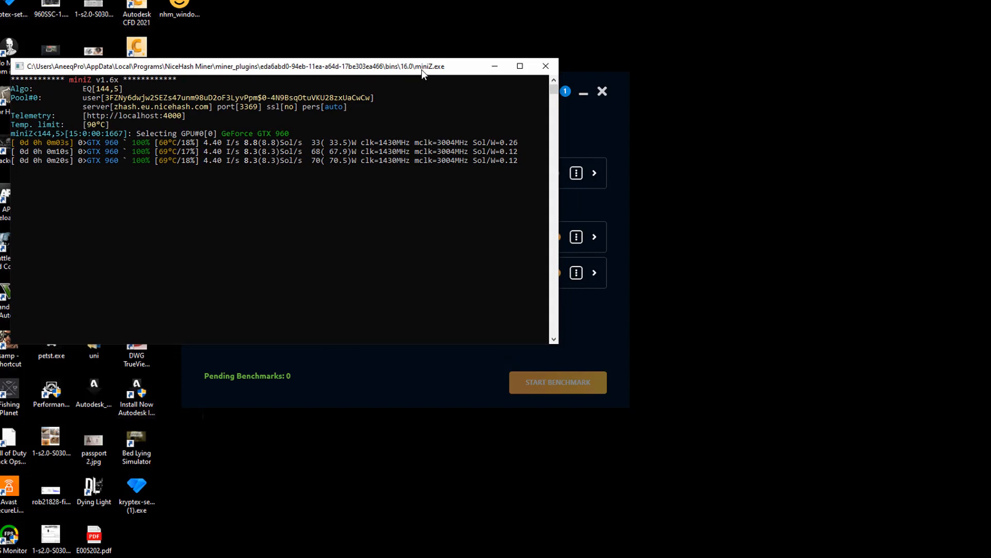
mouse_move(491, 111)
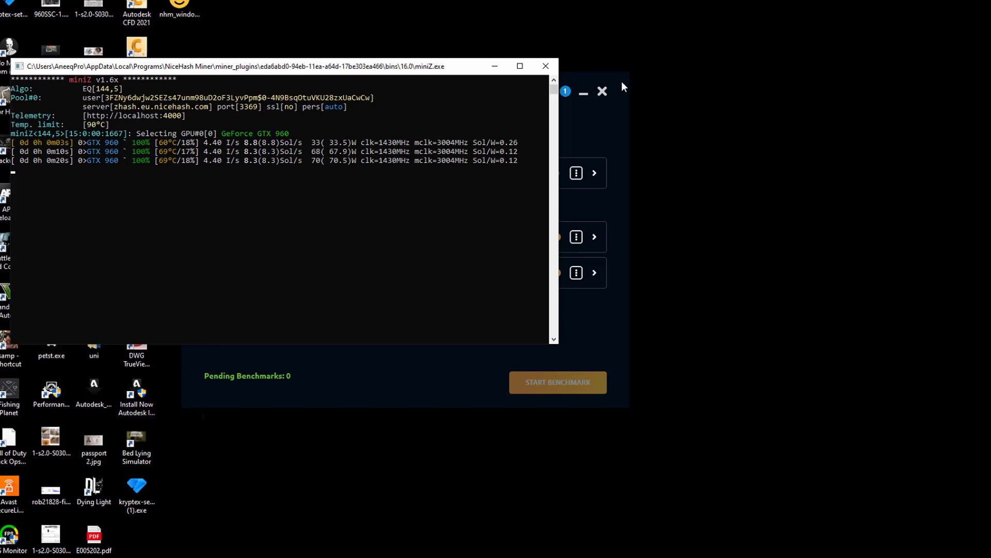
mouse_move(484, 81)
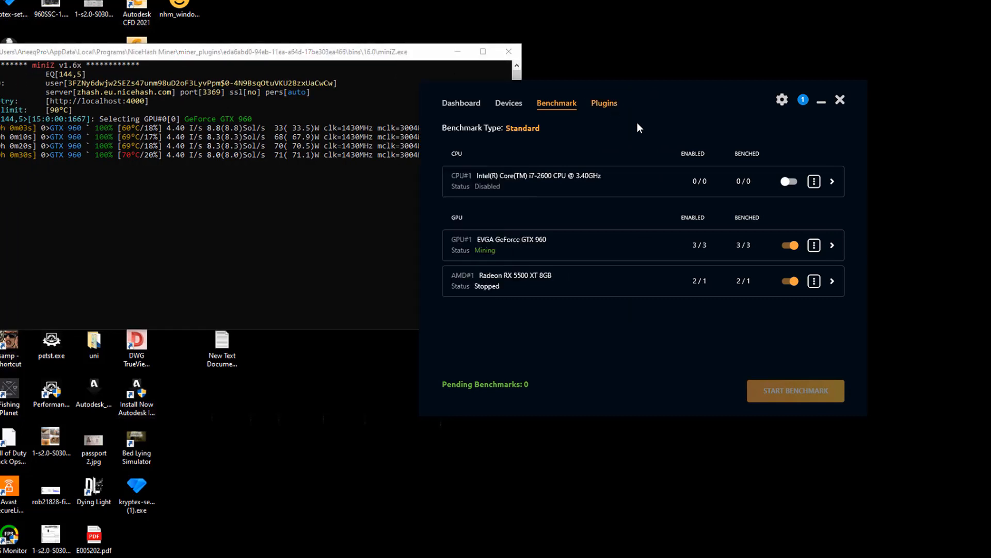
Confirm MiniZ shows as installed in Plugins, then return to the Dashboard showing Mining.
click(603, 103)
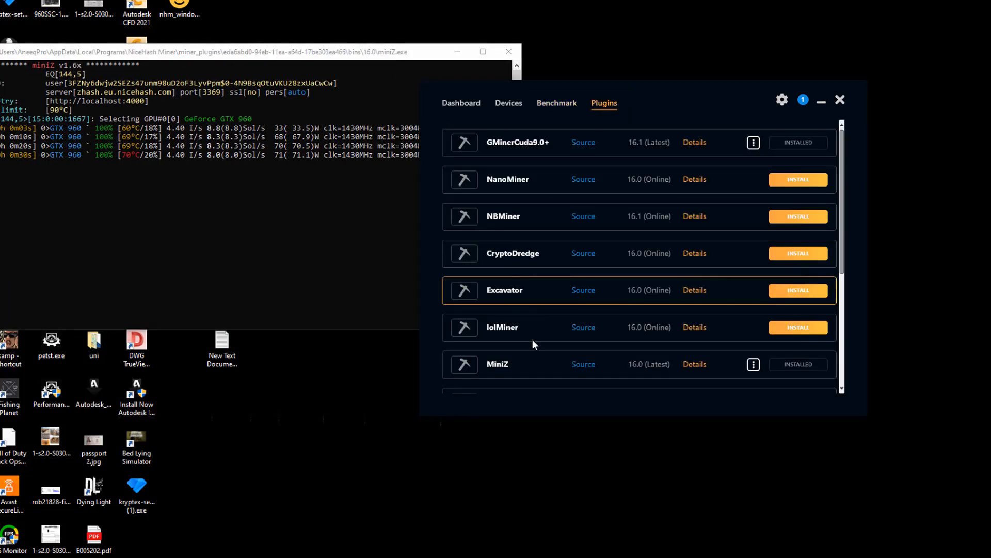
scroll(down, 3)
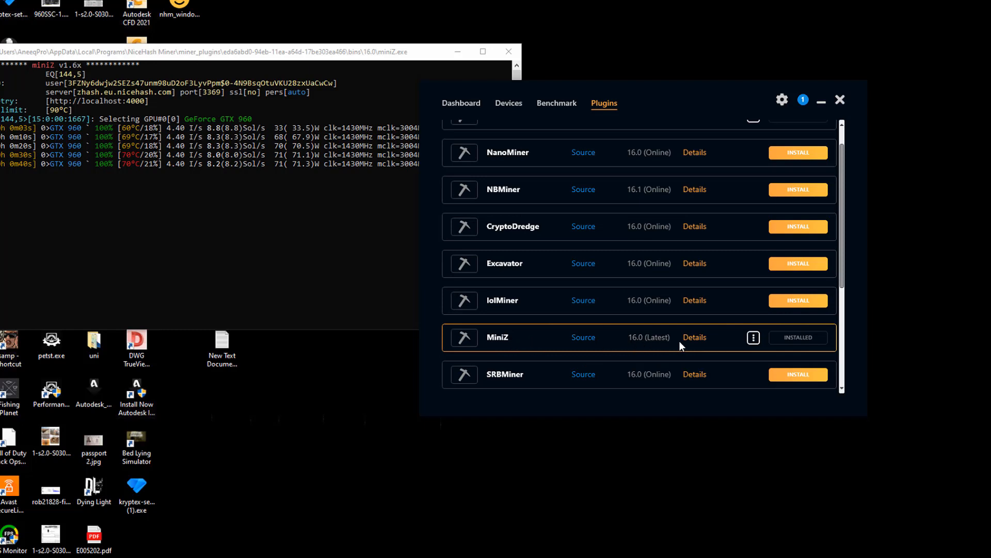
click(694, 337)
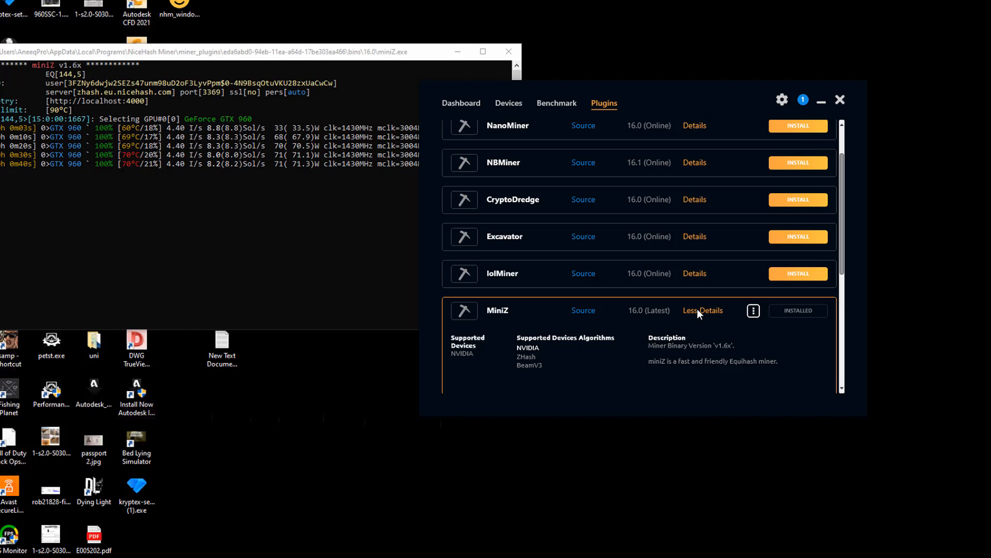
scroll(down, 3)
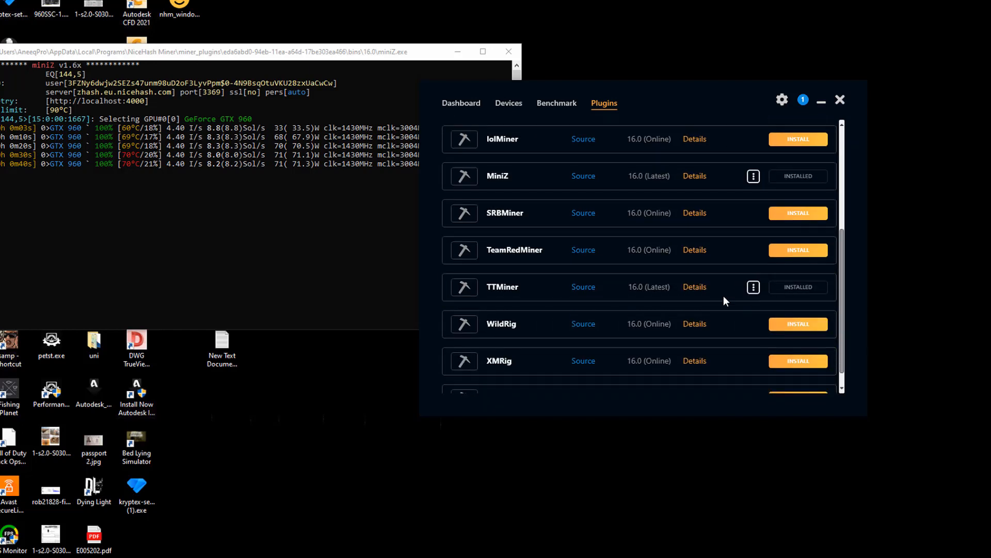
scroll(down, 3)
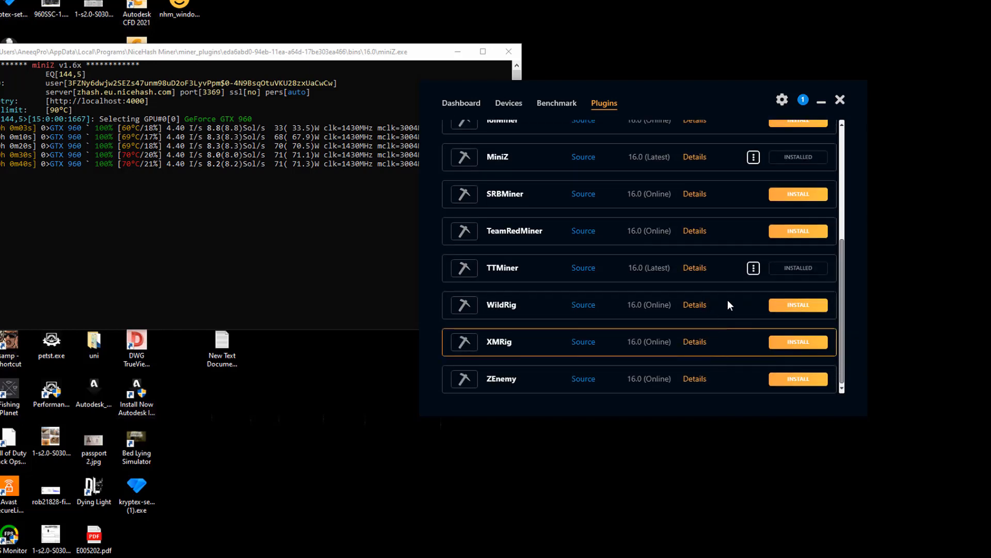
scroll(up, 3)
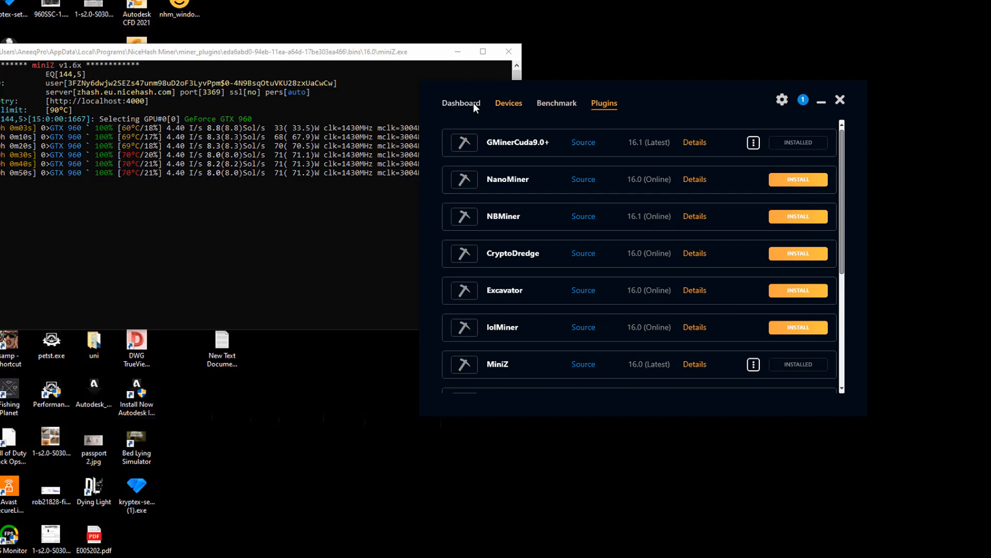
click(461, 103)
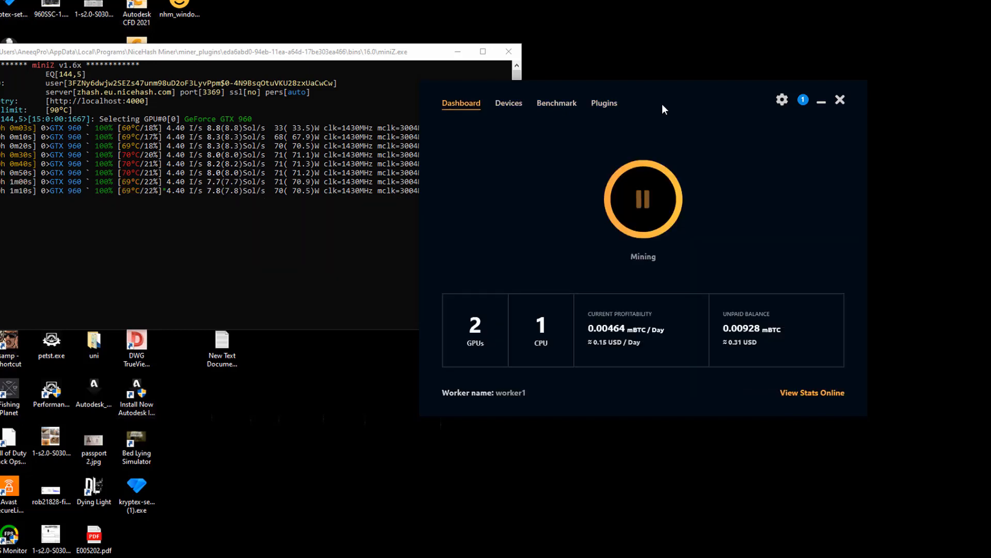